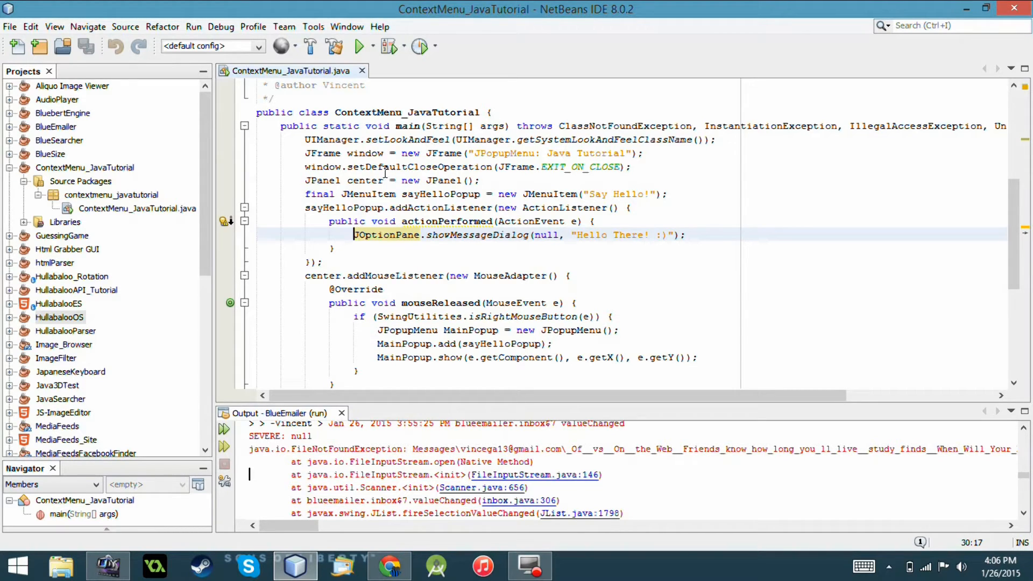
Run the ContextMenu_JavaTutorial project and move its app window to the right
{"action": "right_click", "coordinate": [385, 174]}
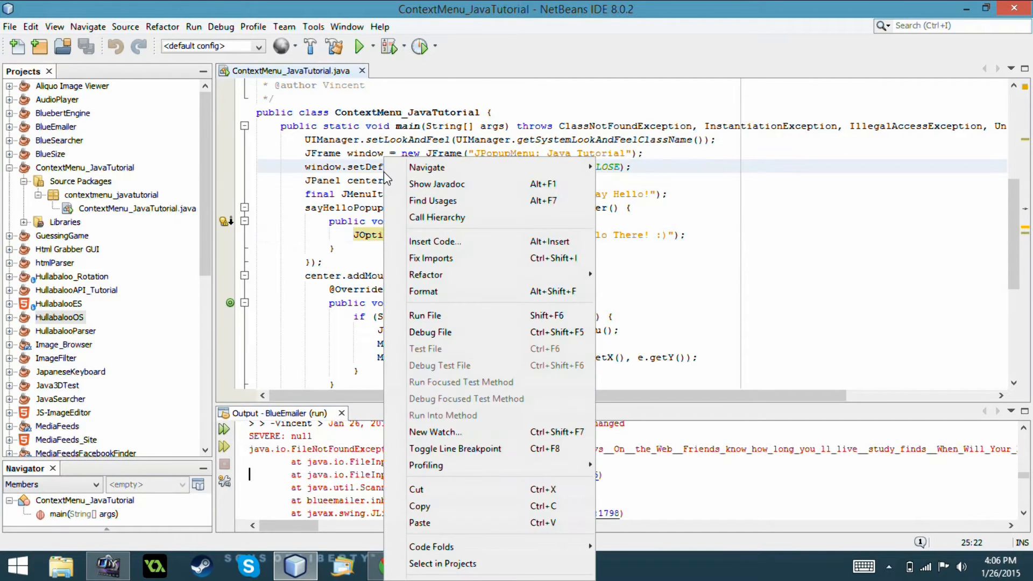
{"action": "mouse_move", "coordinate": [437, 184]}
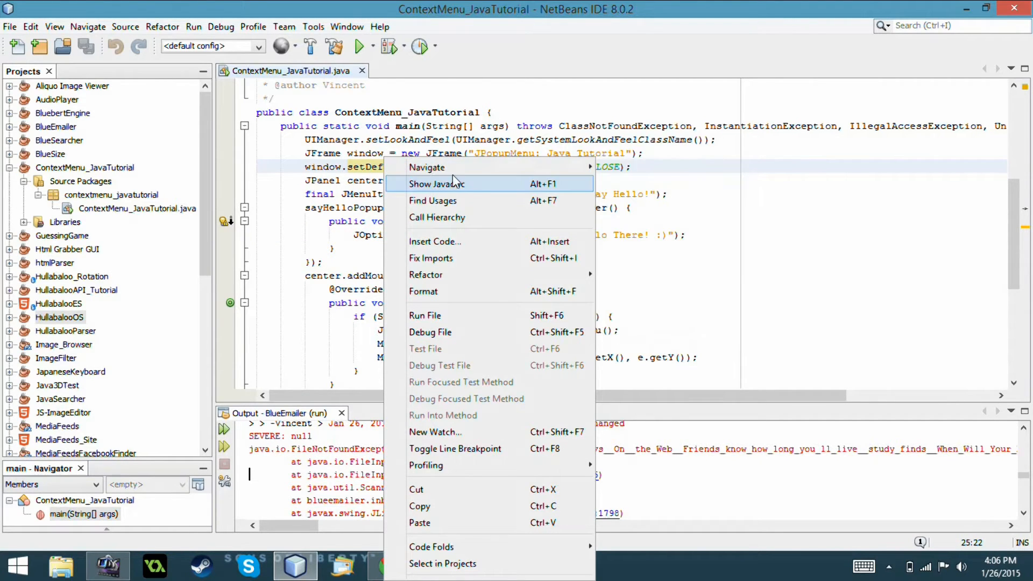
{"action": "mouse_move", "coordinate": [497, 381]}
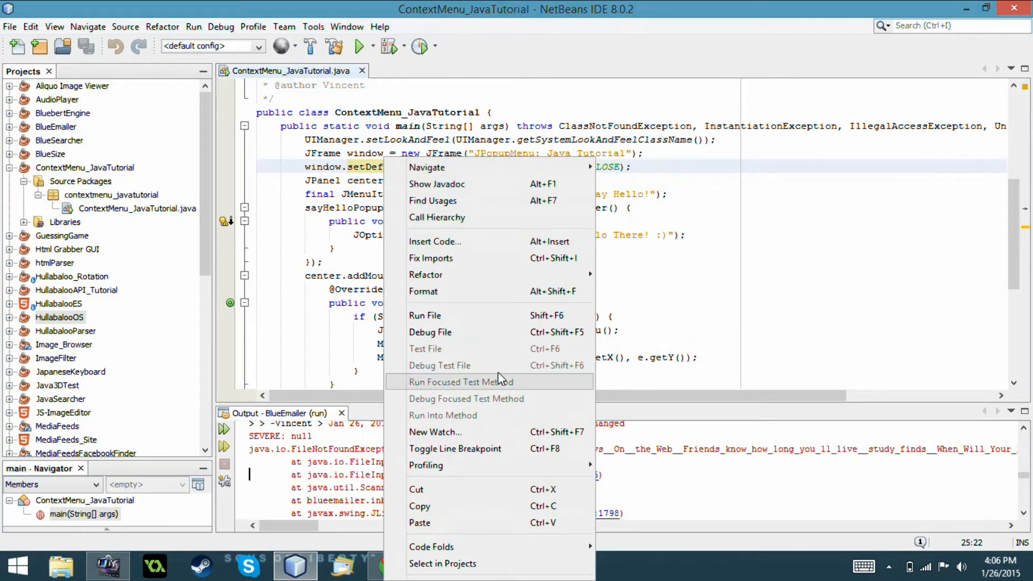
{"action": "mouse_move", "coordinate": [437, 217]}
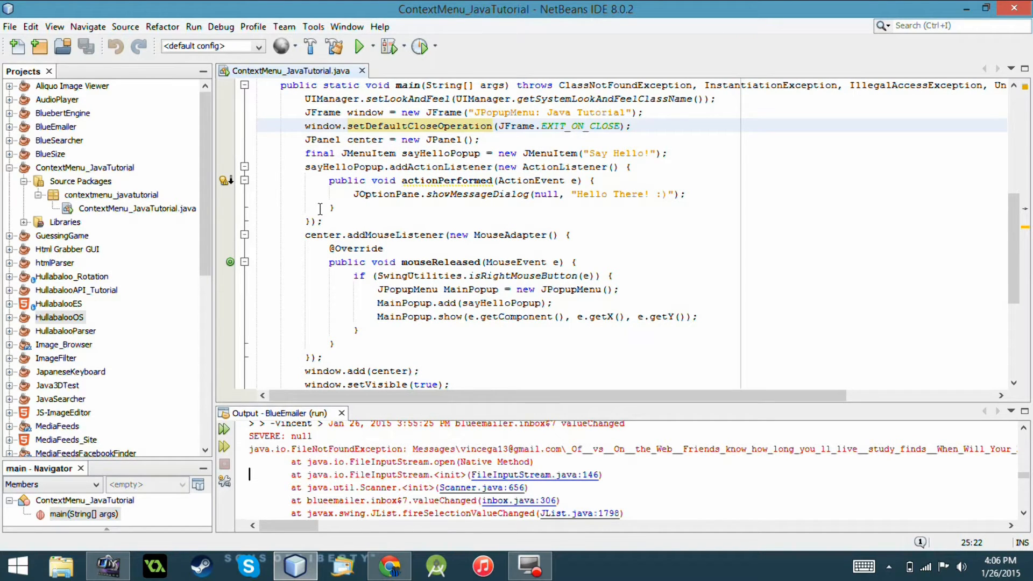
{"action": "scroll", "scroll_direction": "down", "scroll_amount": 3}
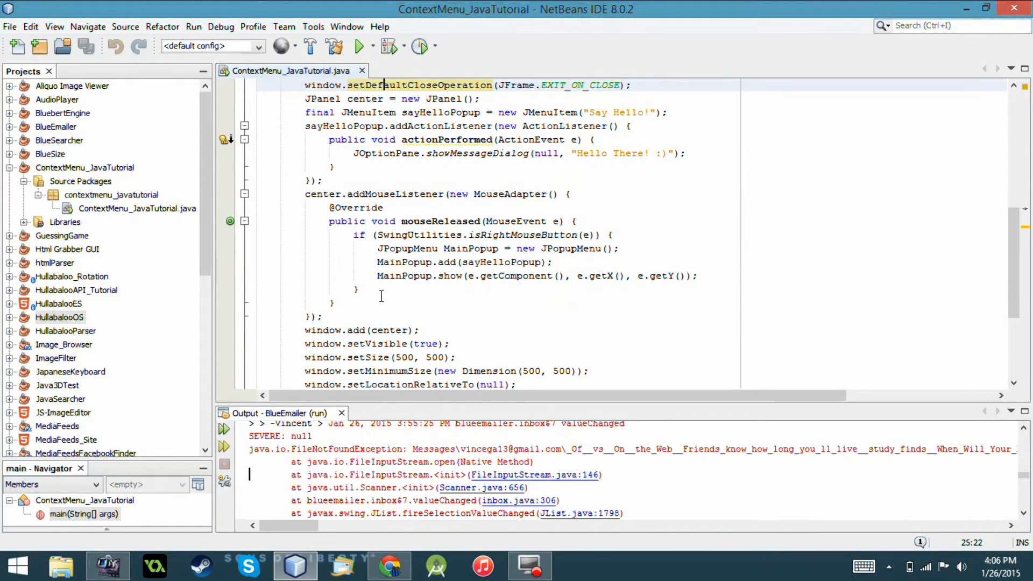
{"action": "scroll", "scroll_direction": "up", "scroll_amount": 3}
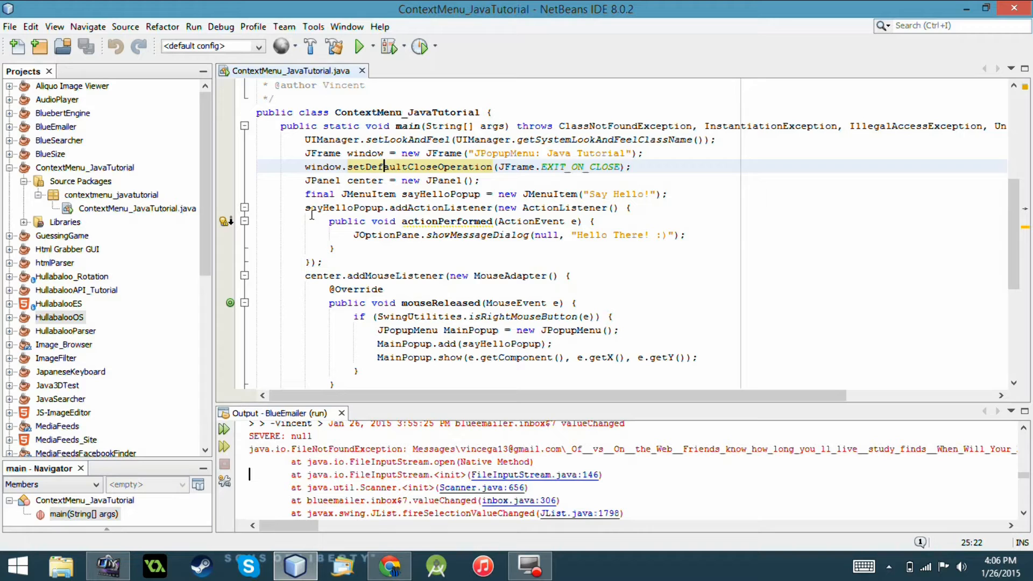
{"action": "left_click", "coordinate": [359, 46]}
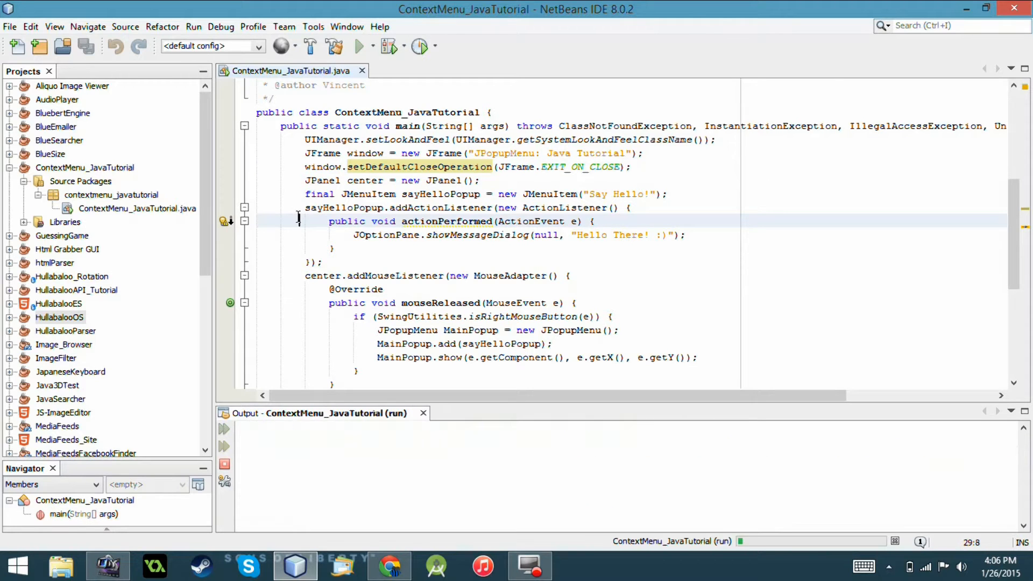
{"action": "left_click", "coordinate": [359, 46]}
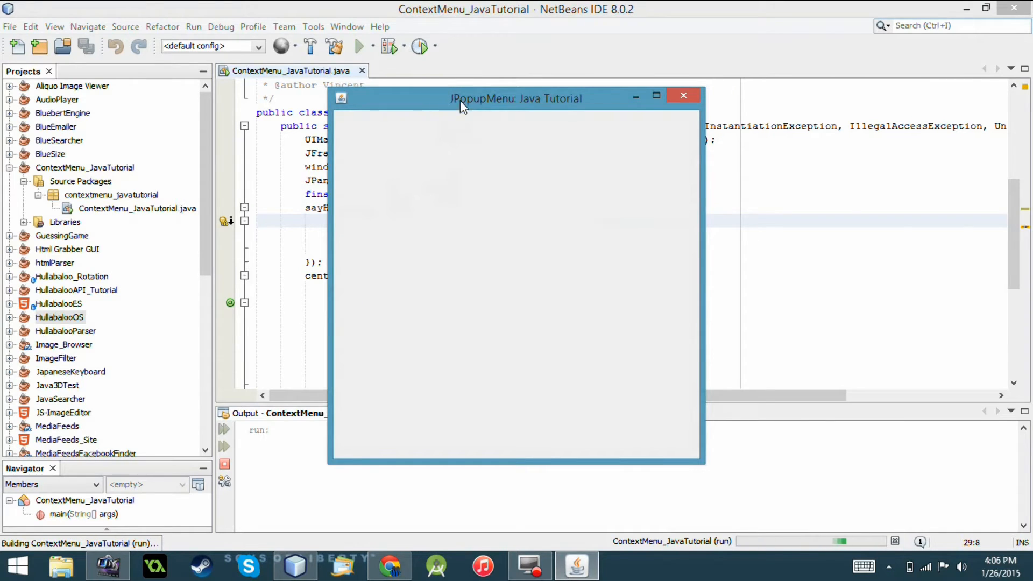
{"action": "left_click_drag", "start_coordinate": [462, 99], "coordinate": [652, 110]}
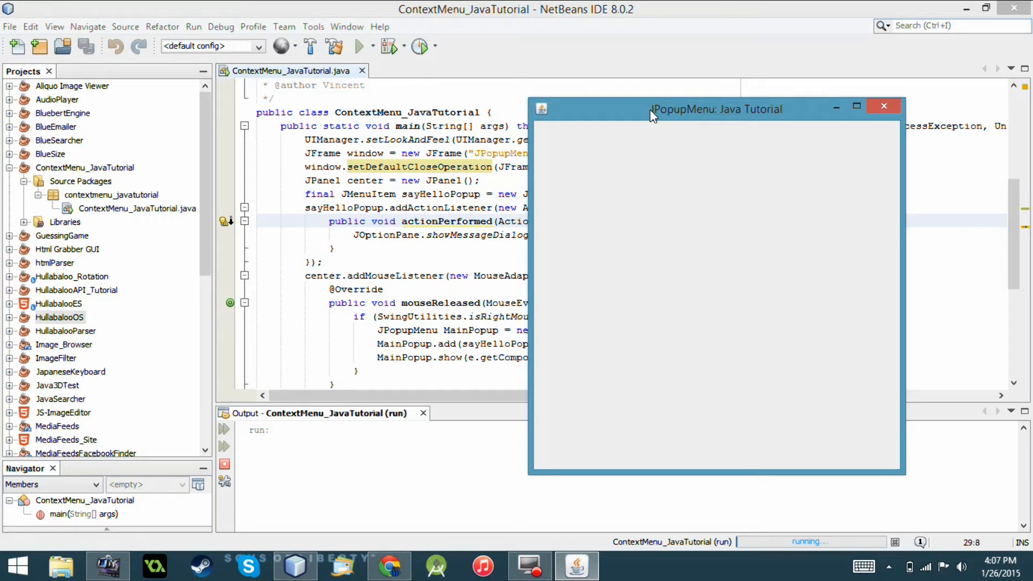
{"action": "mouse_move", "coordinate": [688, 213]}
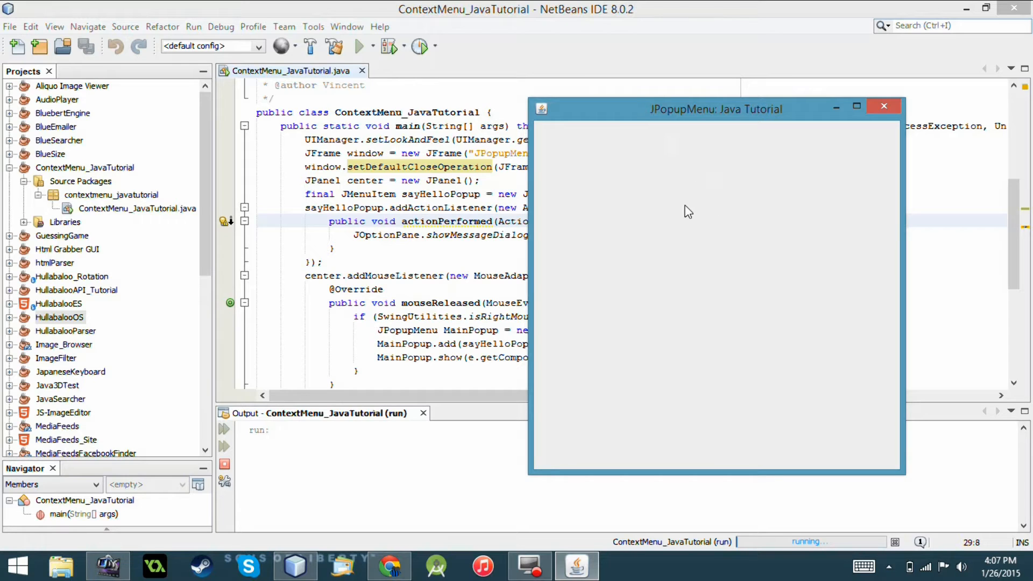
Right-click the panel, choose Say Hello!, dismiss the 'Hello There! :)' message and close the app
{"action": "right_click", "coordinate": [689, 211]}
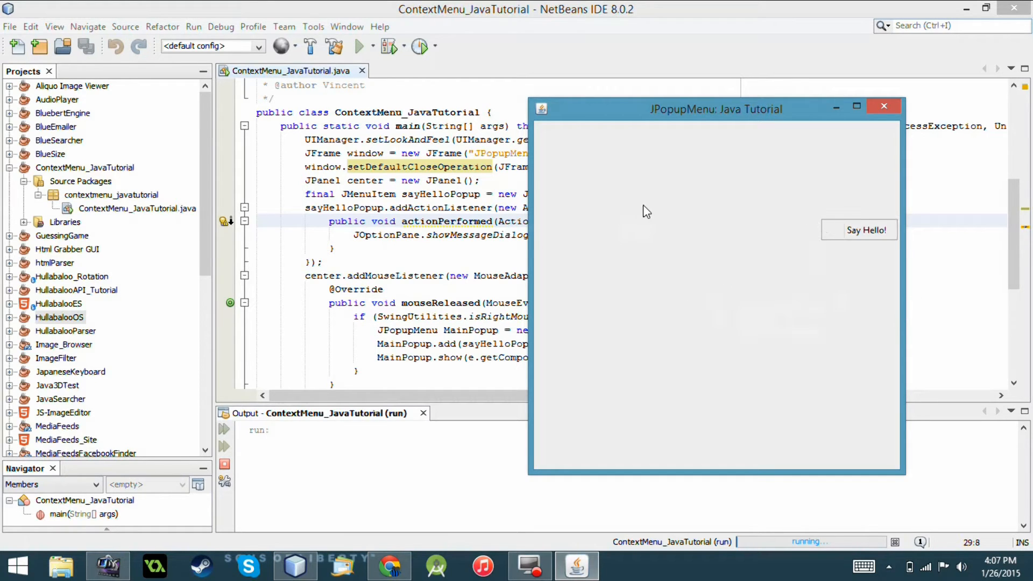
{"action": "left_click", "coordinate": [859, 231]}
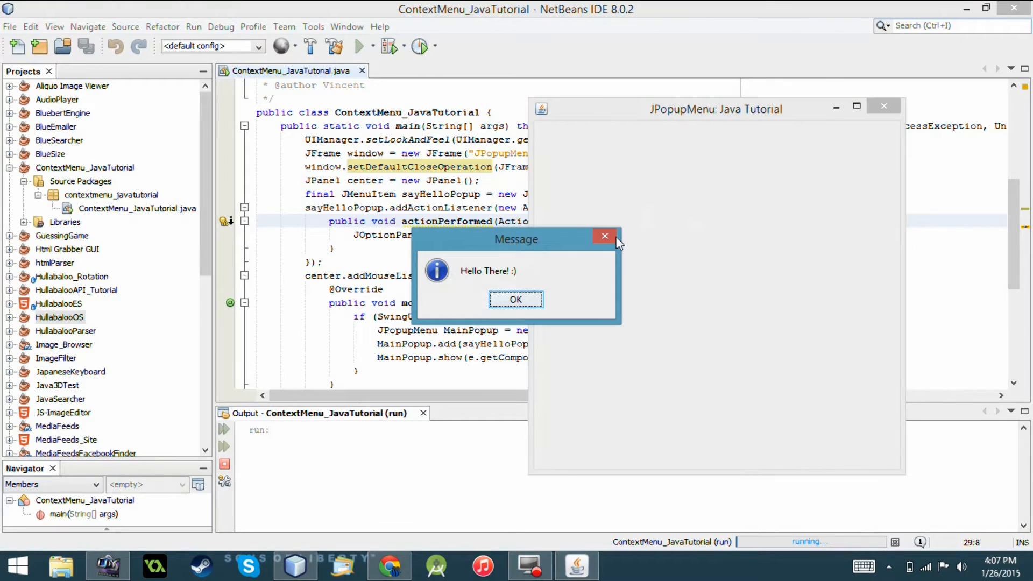
{"action": "left_click", "coordinate": [515, 299]}
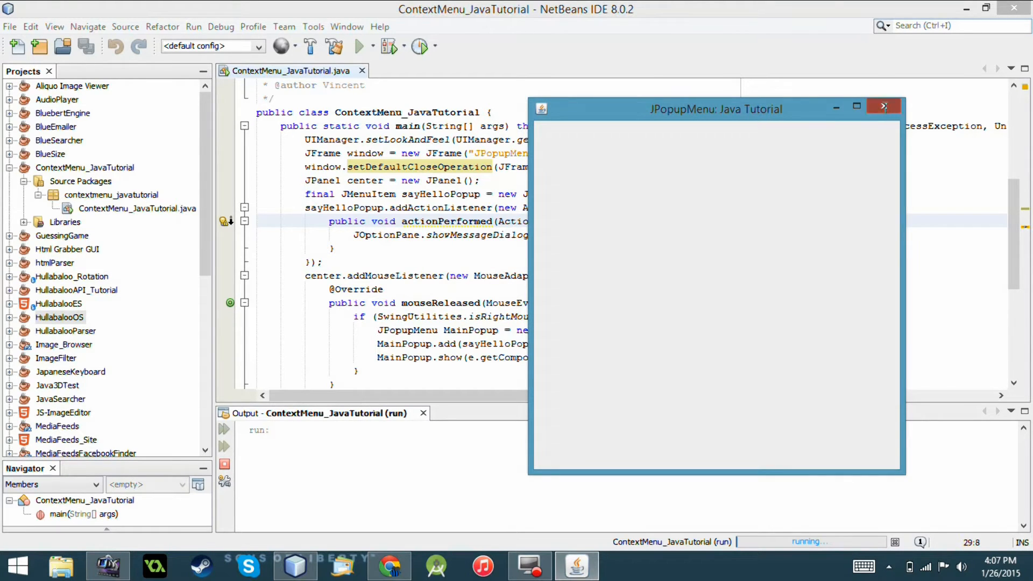
{"action": "left_click", "coordinate": [883, 107]}
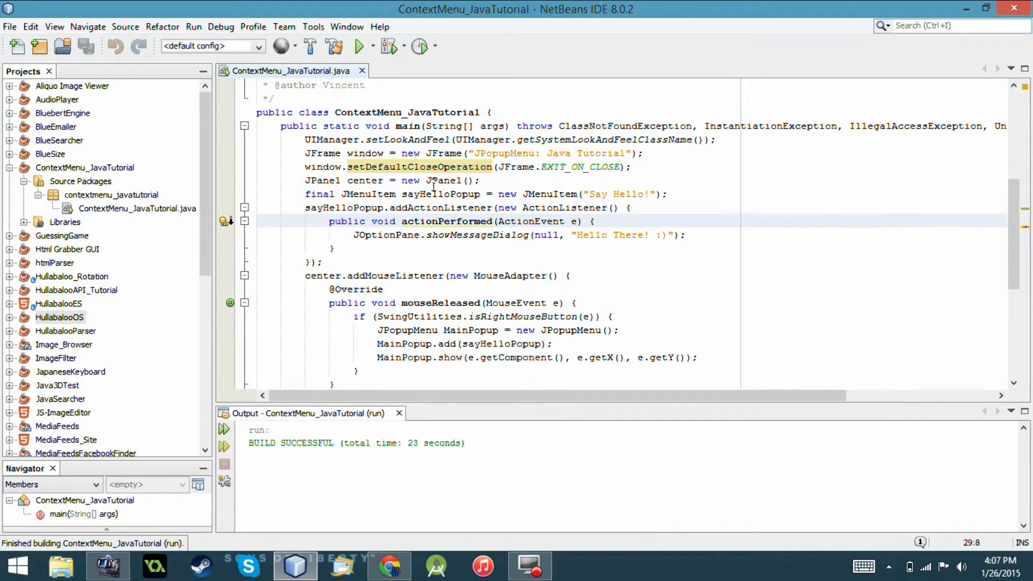
{"action": "mouse_move", "coordinate": [686, 184]}
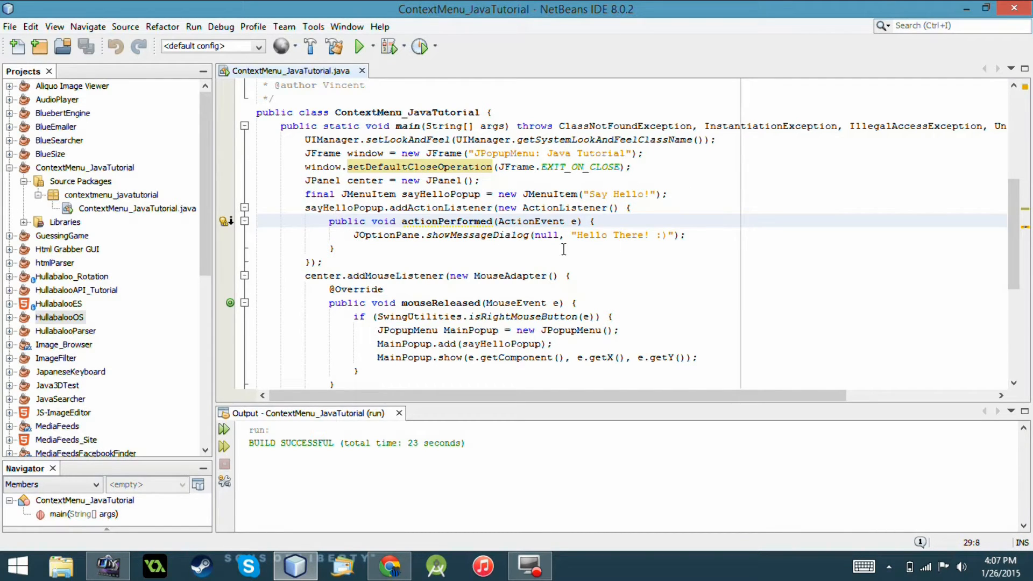
{"action": "mouse_move", "coordinate": [730, 256]}
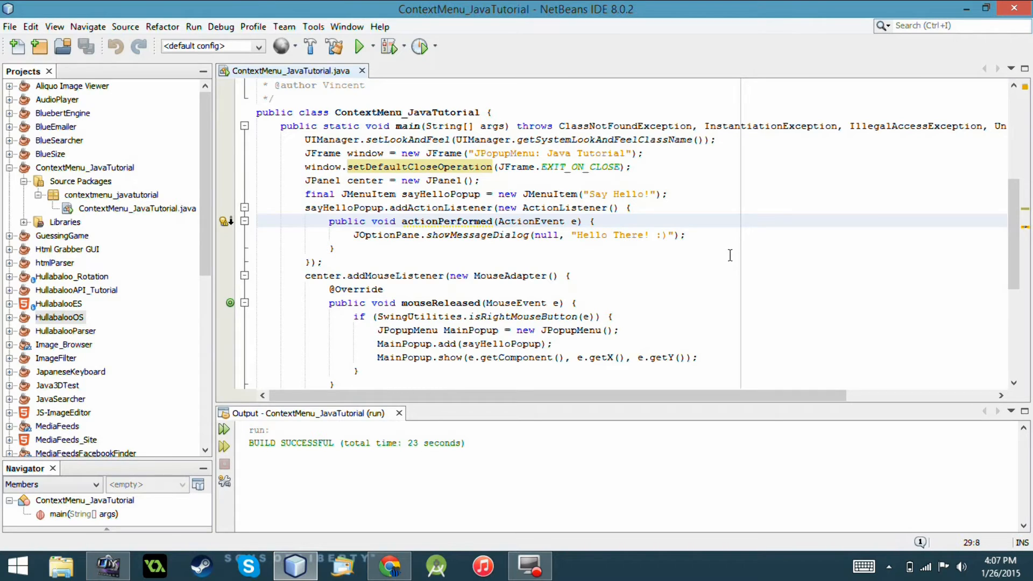
Scroll down to the mouse listener and window setup lines
{"action": "scroll", "scroll_direction": "down", "scroll_amount": 3}
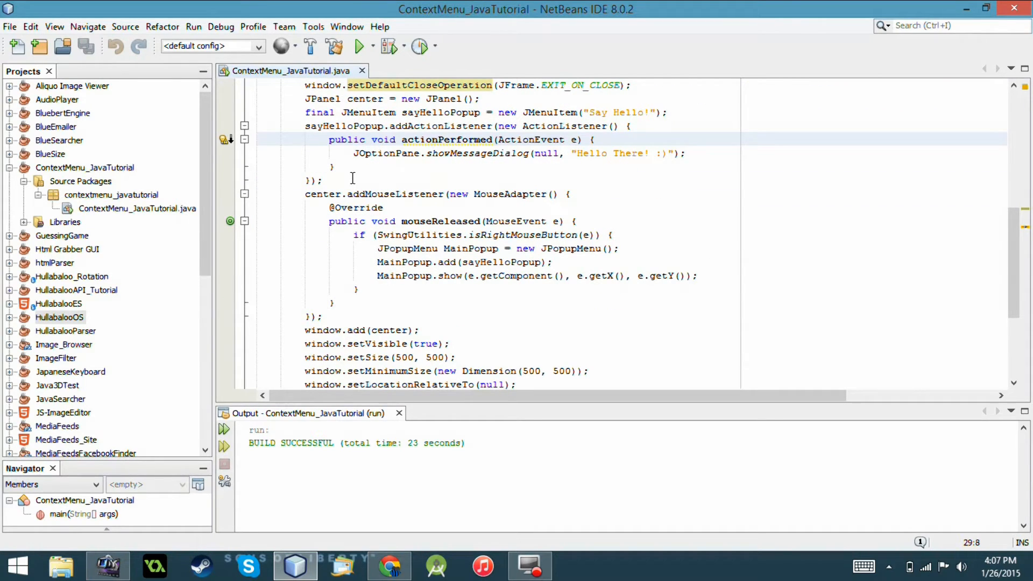
{"action": "mouse_move", "coordinate": [332, 191]}
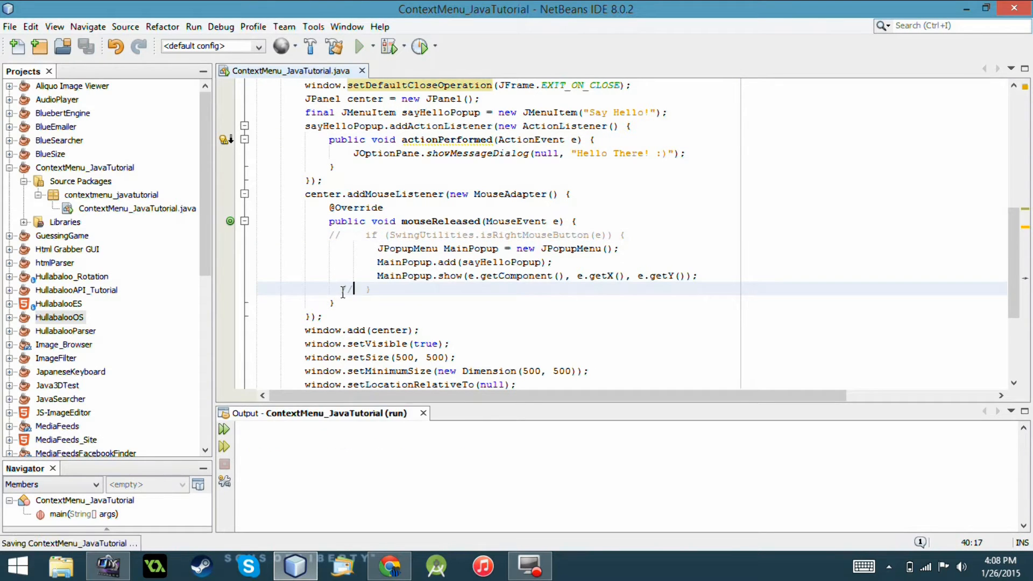
Run the modified program to see the popup without a right click, then close the app window
{"action": "left_click", "coordinate": [360, 46]}
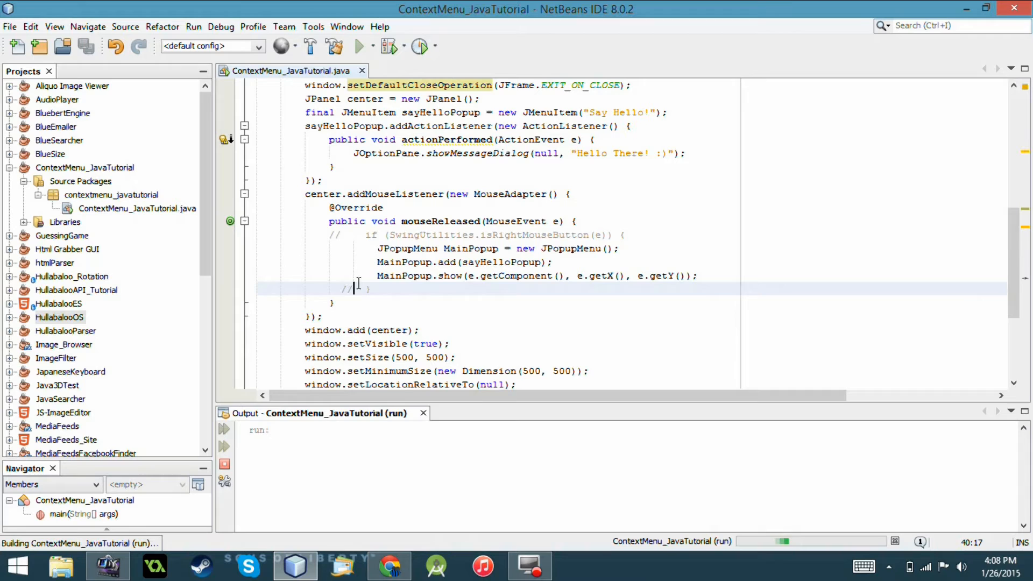
{"action": "left_click", "coordinate": [361, 46]}
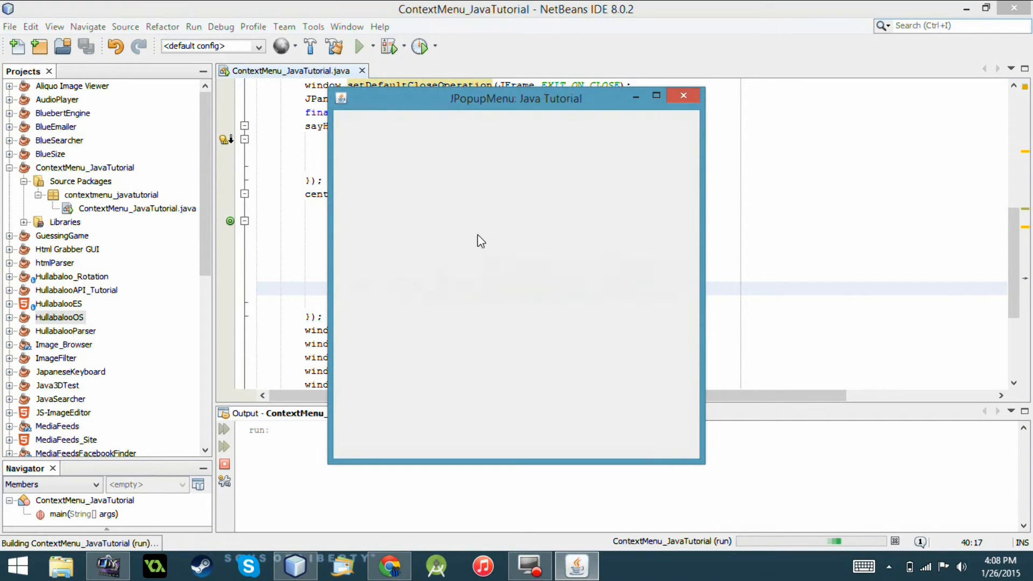
{"action": "mouse_move", "coordinate": [680, 300]}
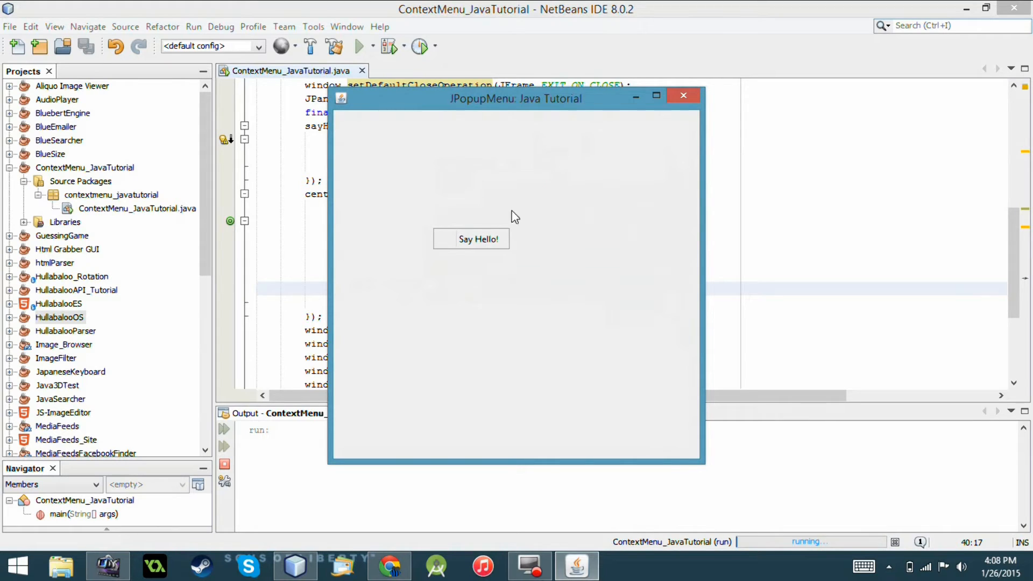
{"action": "left_click", "coordinate": [684, 96]}
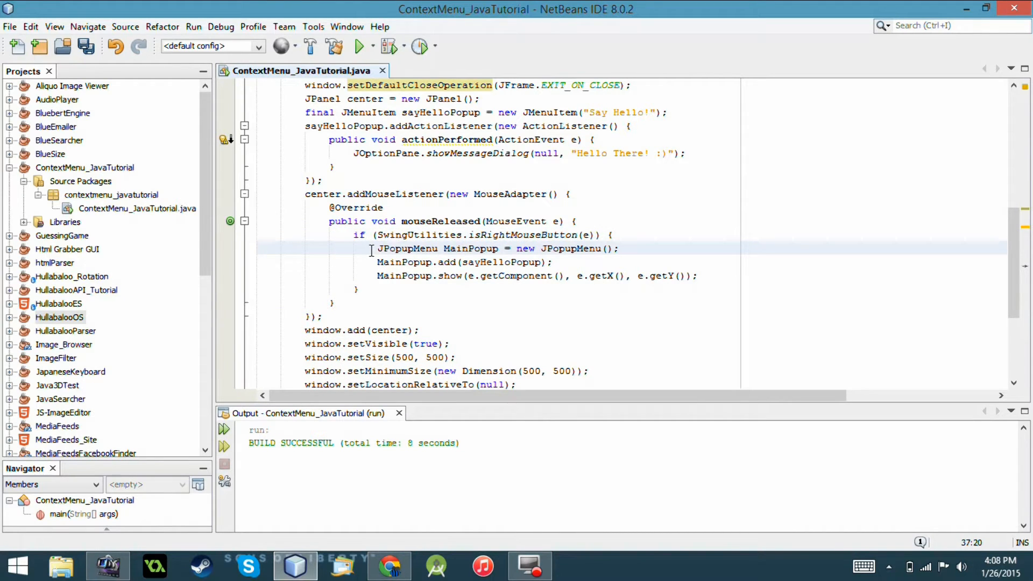
{"action": "left_click", "coordinate": [372, 249]}
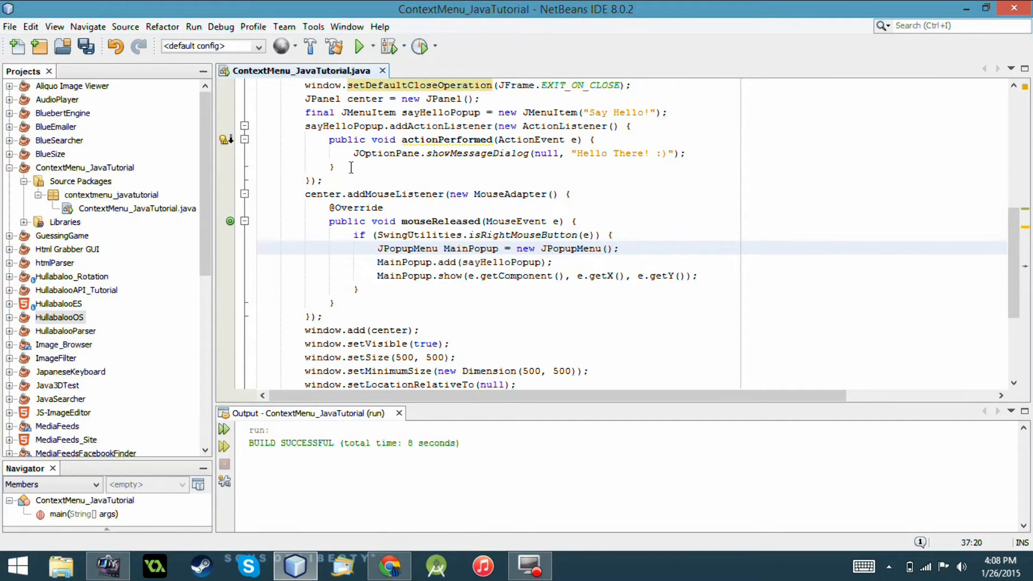
{"action": "left_click", "coordinate": [535, 249]}
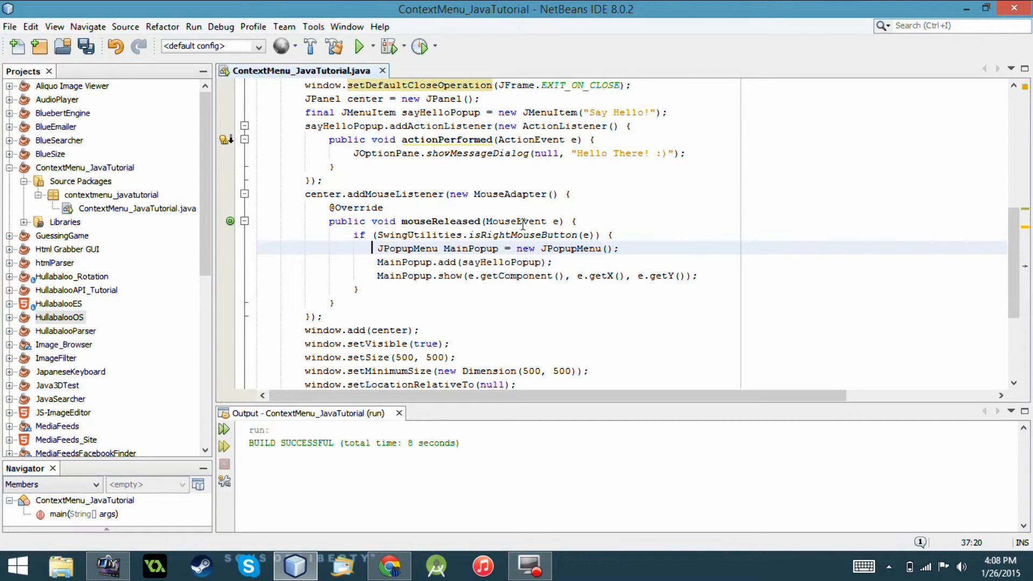
{"action": "mouse_move", "coordinate": [475, 230]}
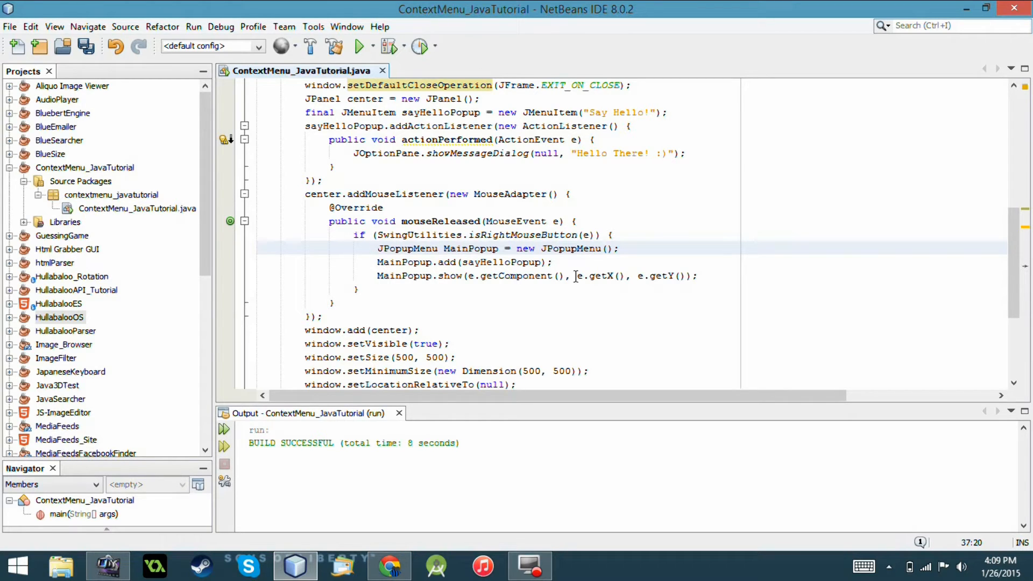
{"action": "left_click", "coordinate": [377, 249]}
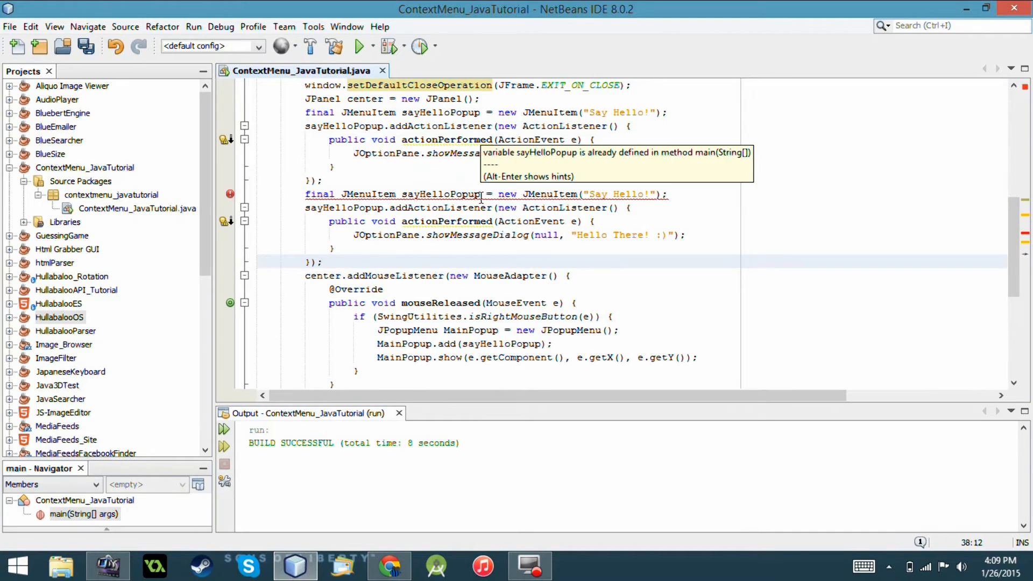
Relabel sayByePopup as 'Say Bye' and change its dialog text to 'See yah'
{"action": "left_click", "coordinate": [428, 194]}
{"action": "type", "text": "By"}
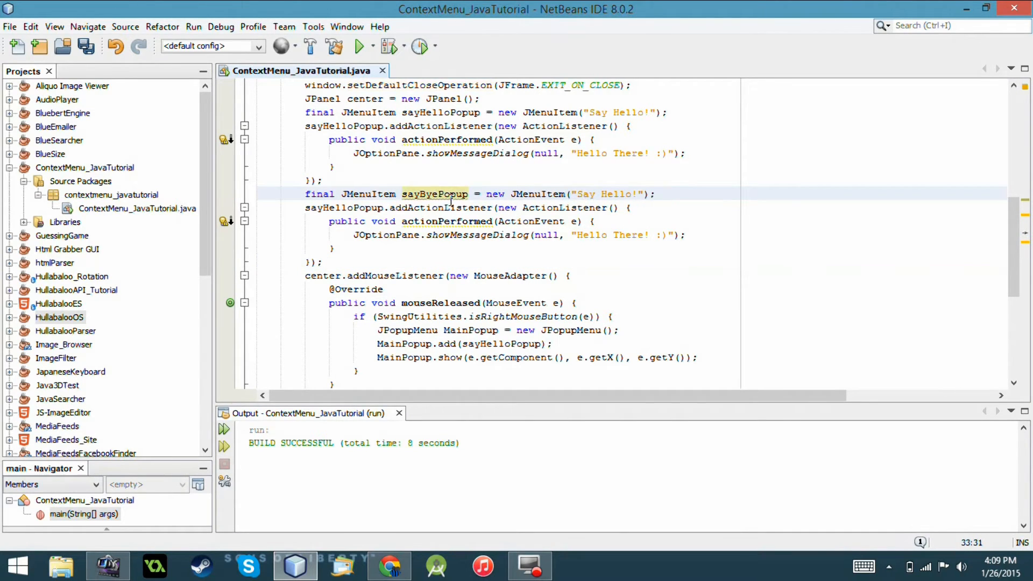
{"action": "left_click", "coordinate": [440, 194]}
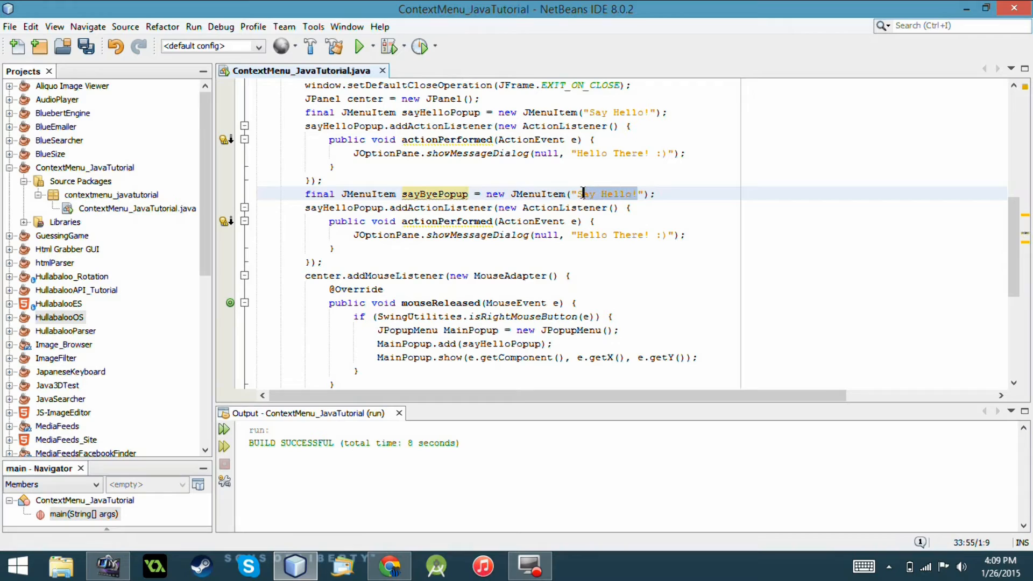
{"action": "key", "text": "Delete"}
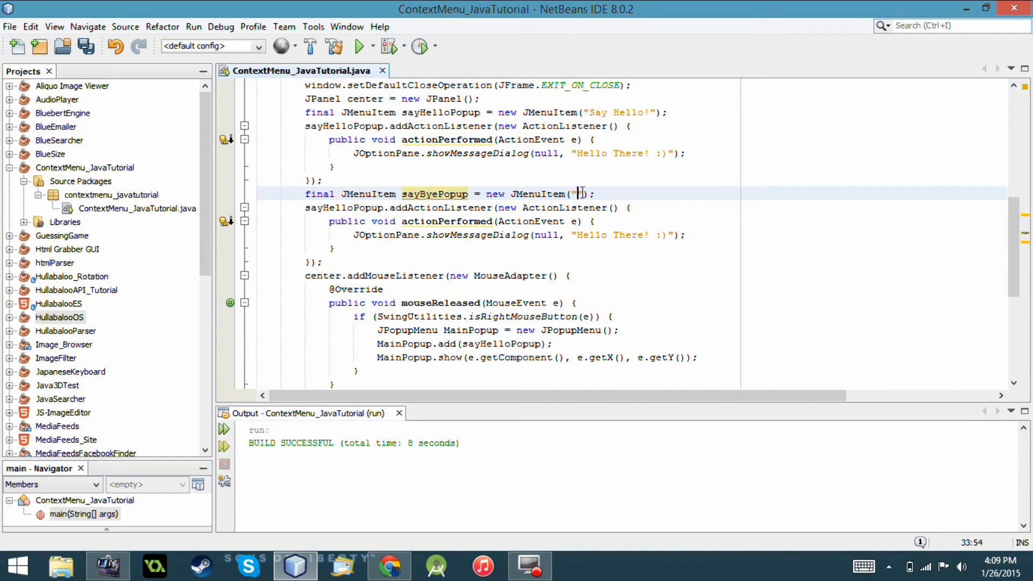
{"action": "type", "text": "S"}
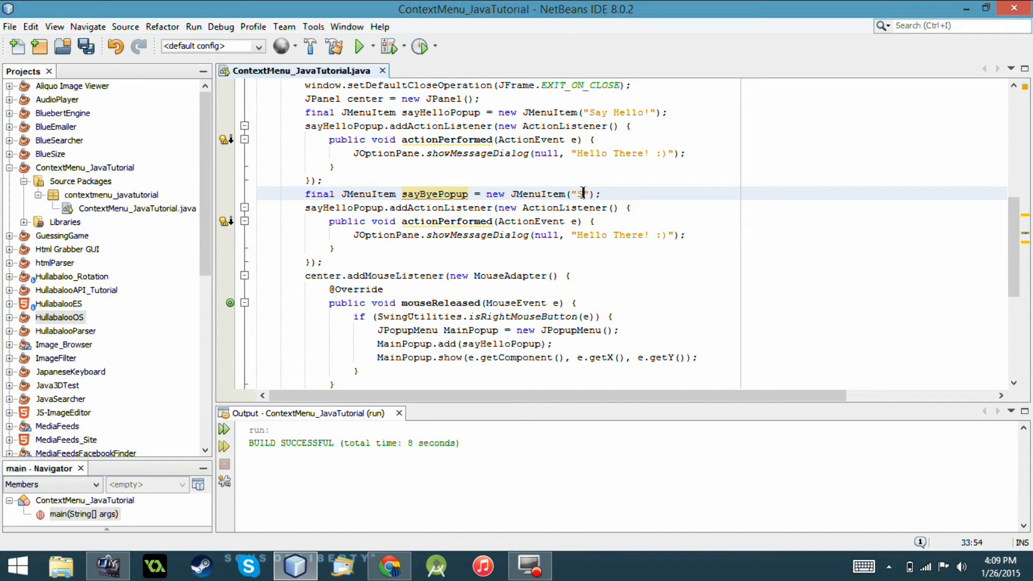
{"action": "type", "text": "ay B"}
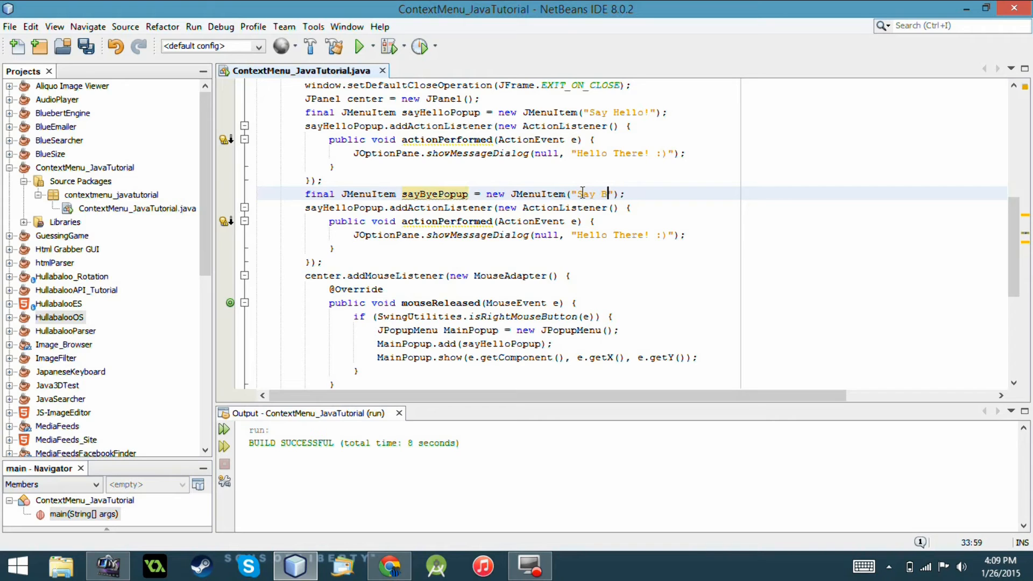
{"action": "type", "text": "ye"}
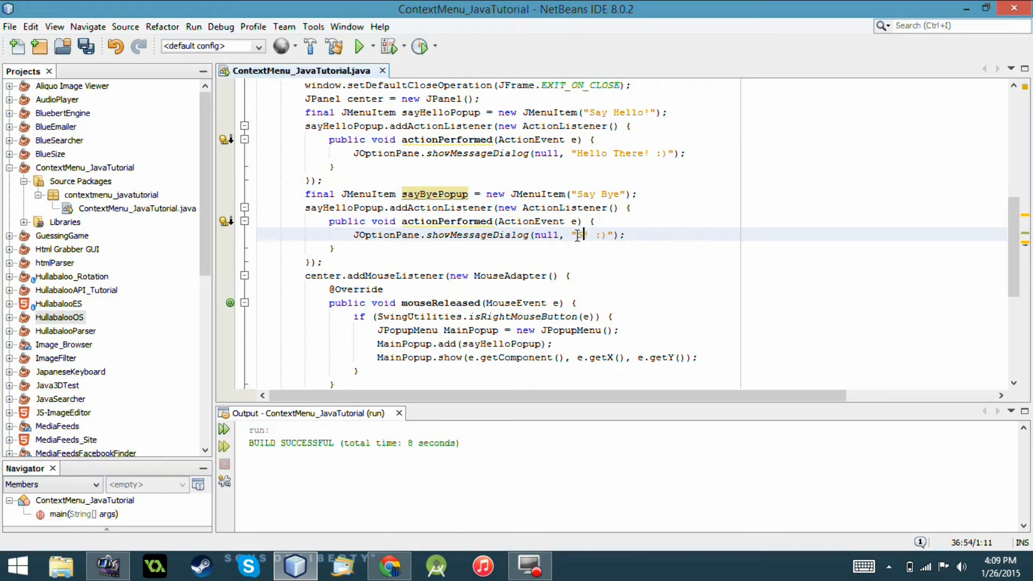
{"action": "type", "text": "See yah"}
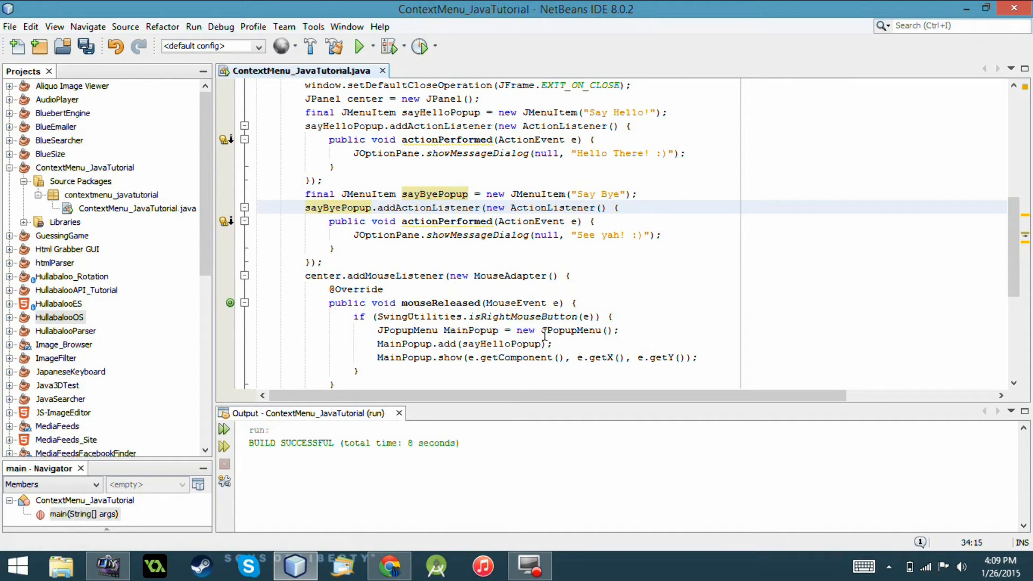
{"action": "left_click", "coordinate": [562, 344]}
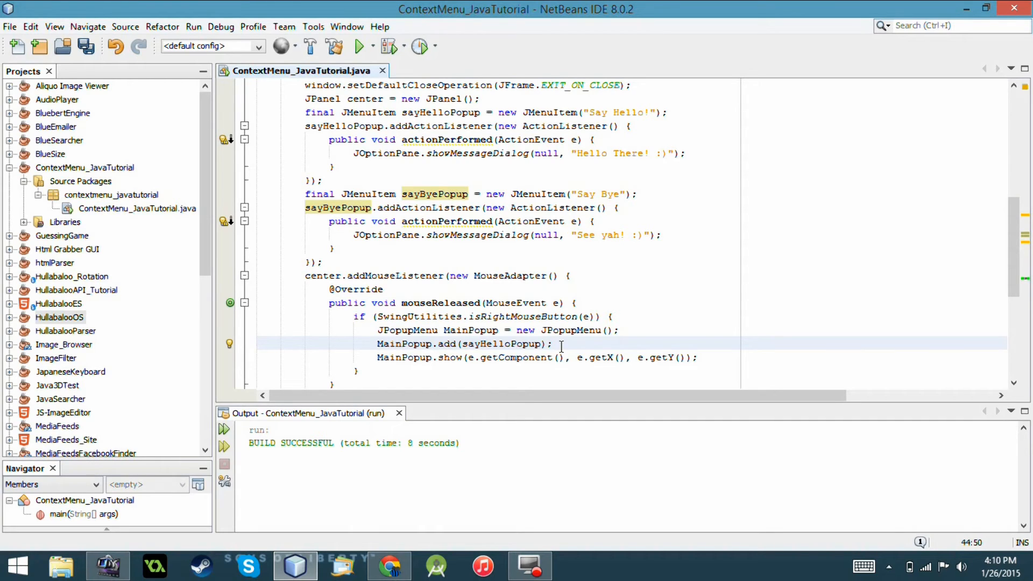
Add MainPopup.add(sayByePopup); after the sayHelloPopup line and save the file
{"action": "type", "text": "M"}
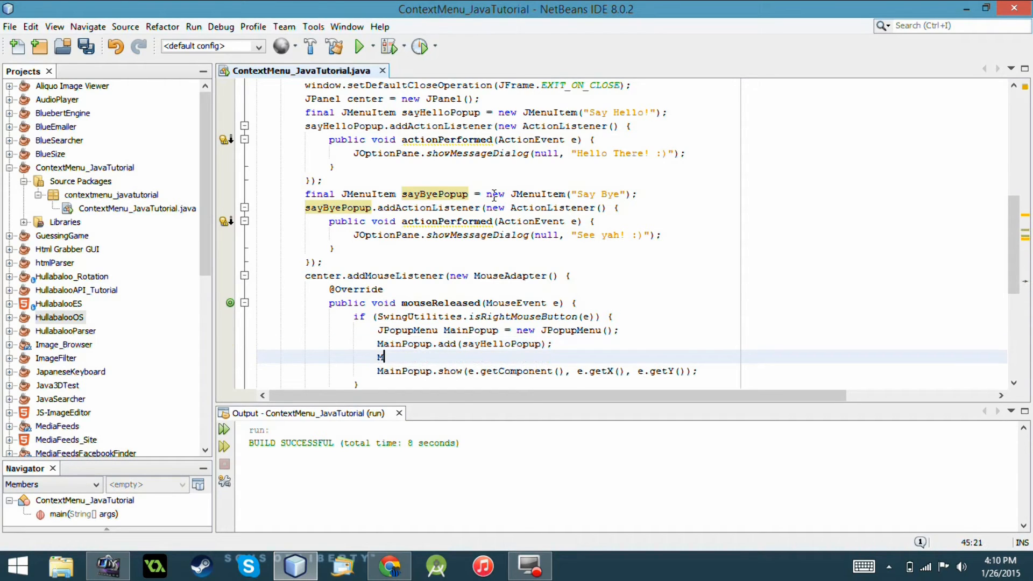
{"action": "type", "text": "ain"}
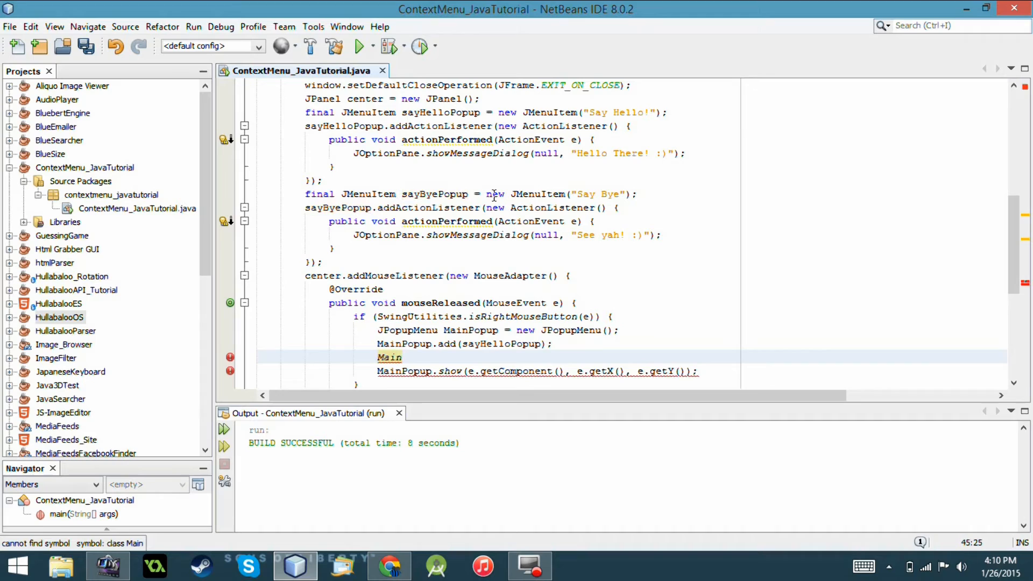
{"action": "type", "text": "Popup.add(sayByu"}
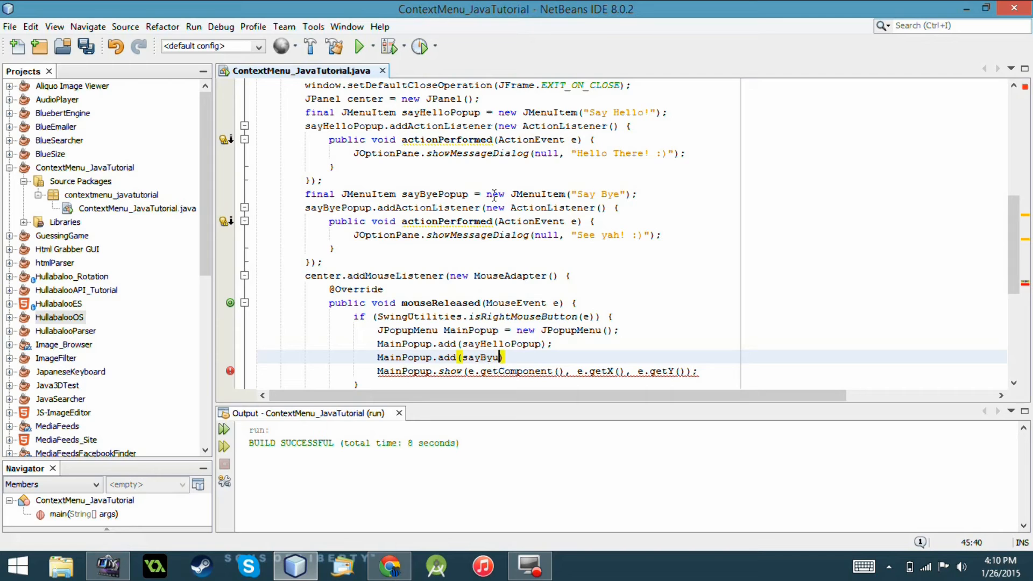
{"action": "type", "text": "ePopup)"}
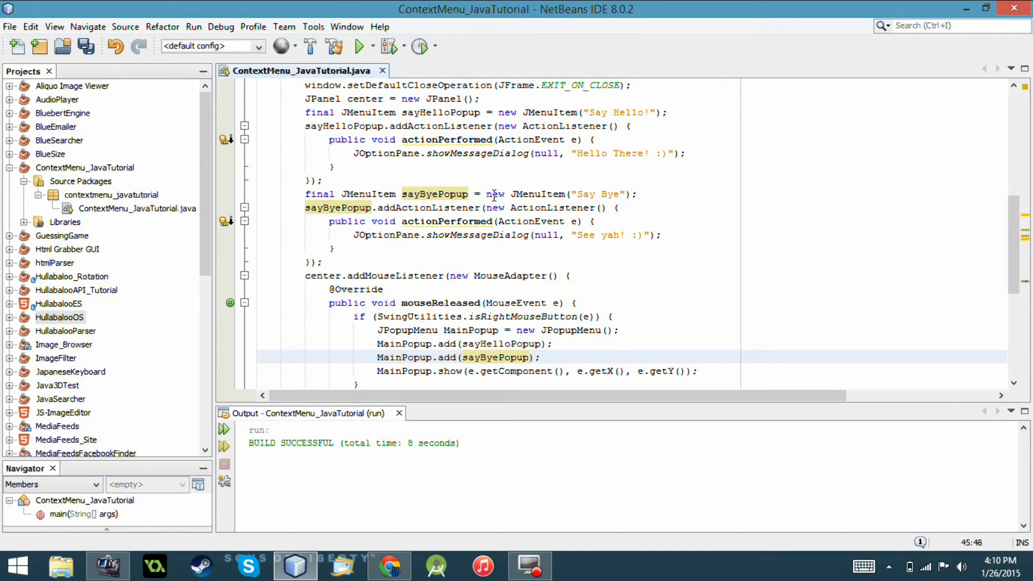
{"action": "key", "text": "ctrl+s"}
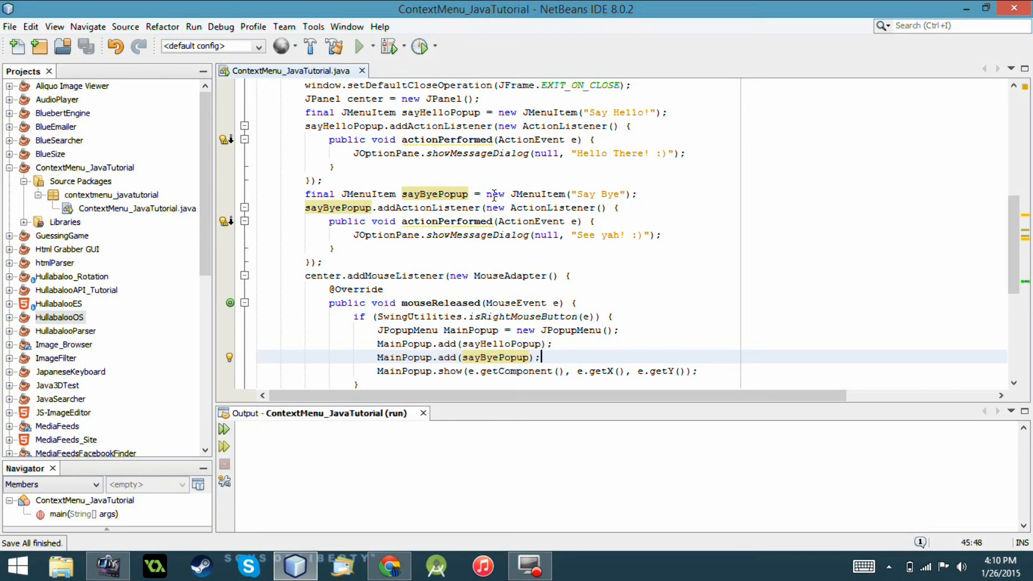
Run the project, choose Say Bye, dismiss the 'See yah! :)' message and close the app
{"action": "left_click", "coordinate": [361, 46]}
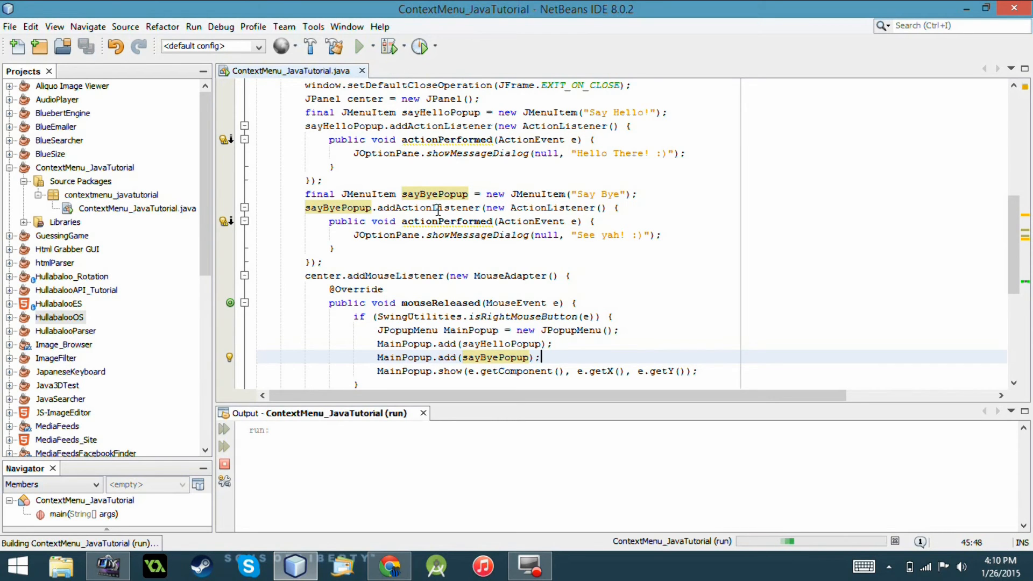
{"action": "left_click", "coordinate": [360, 46]}
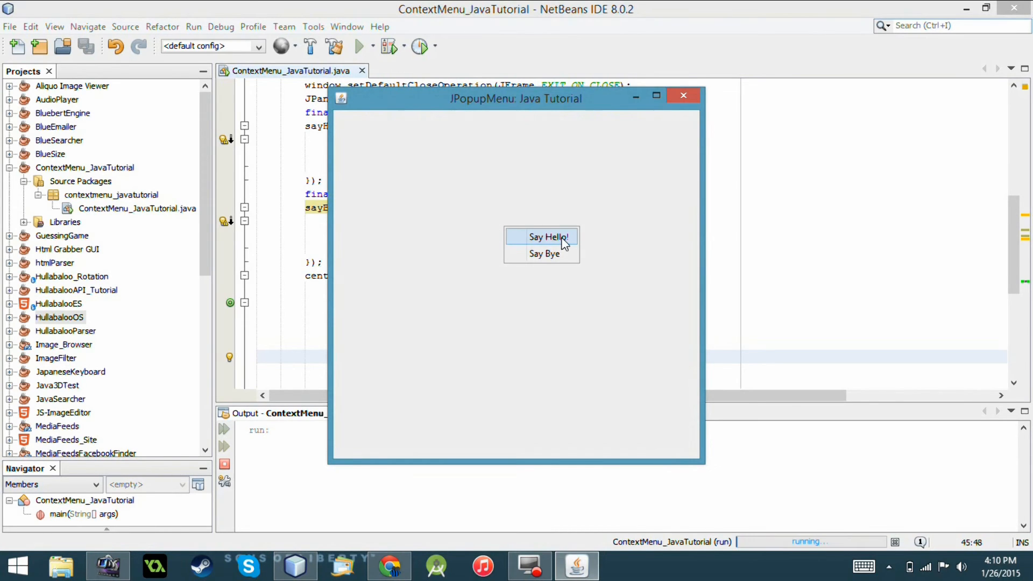
{"action": "left_click", "coordinate": [545, 254]}
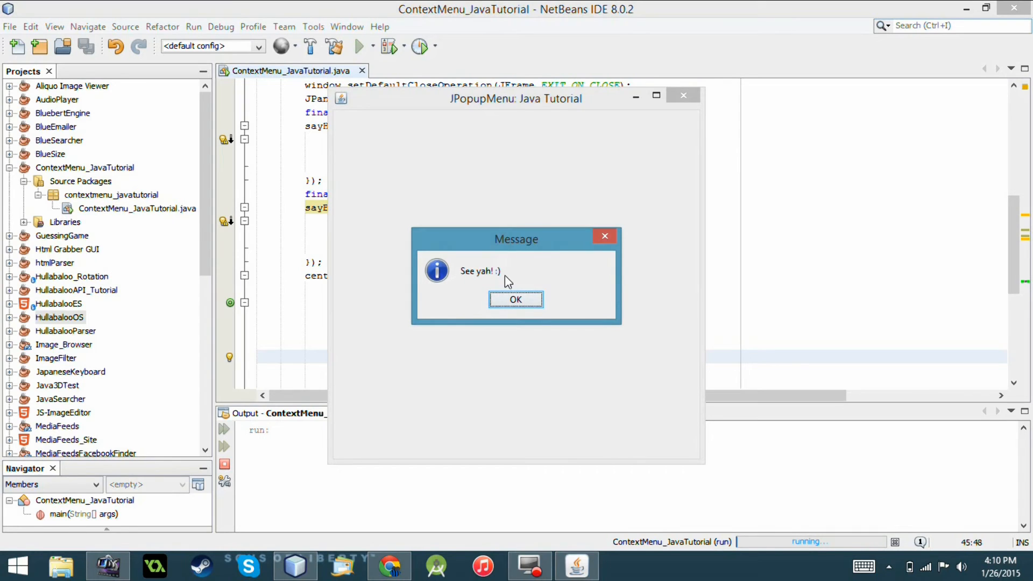
{"action": "left_click", "coordinate": [516, 299]}
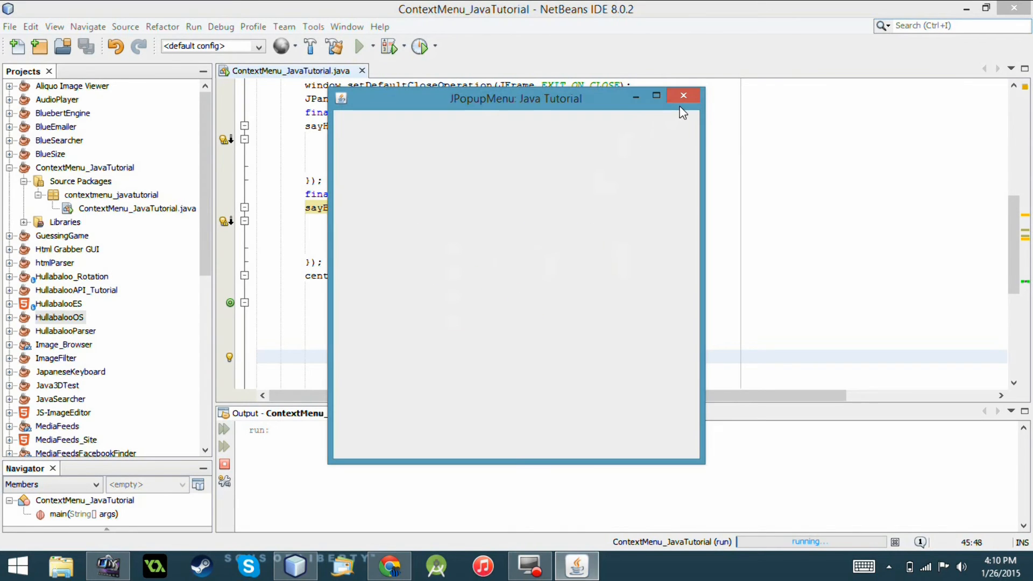
{"action": "left_click", "coordinate": [683, 96]}
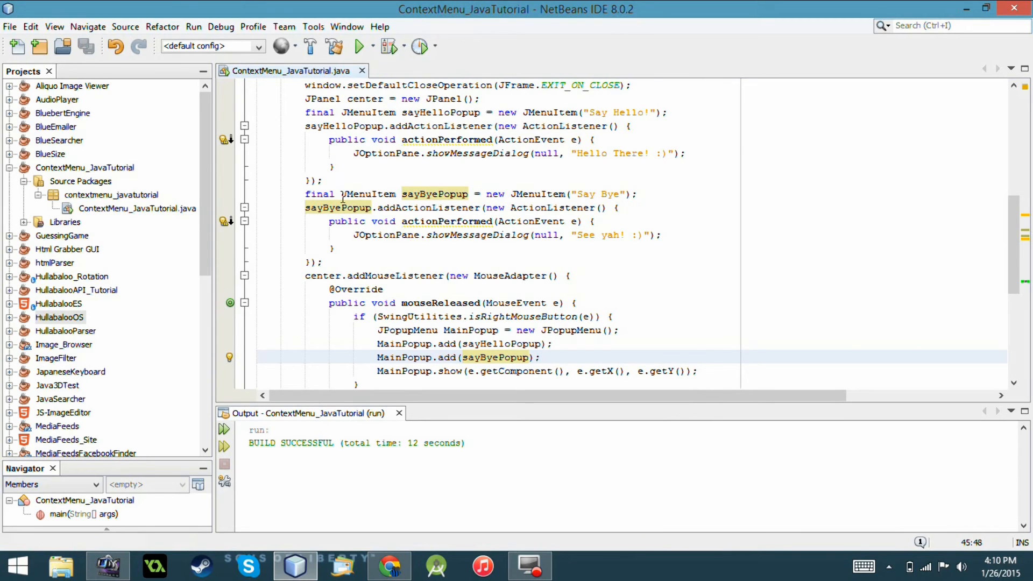
{"action": "left_click", "coordinate": [540, 357]}
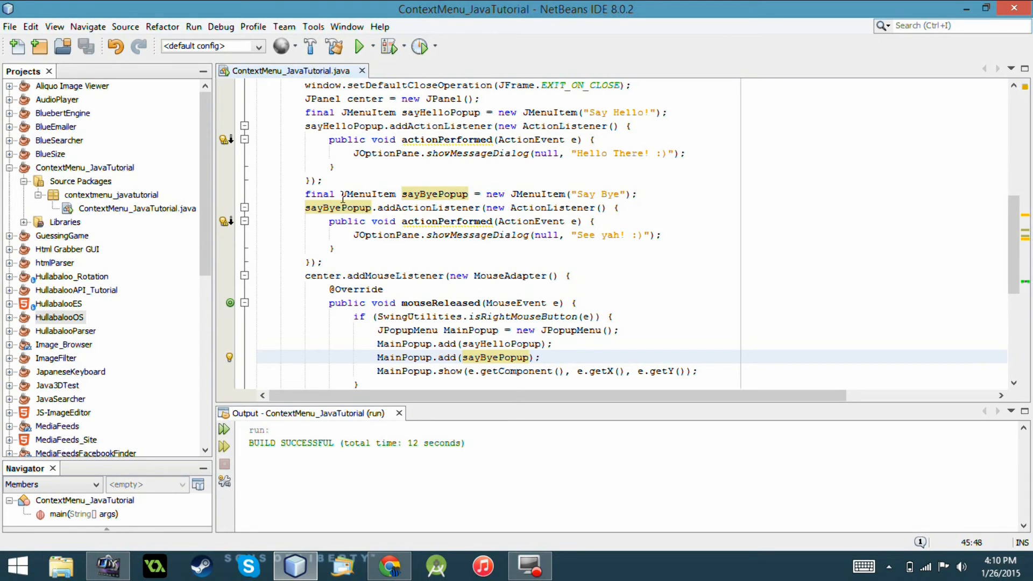
{"action": "left_click", "coordinate": [542, 357]}
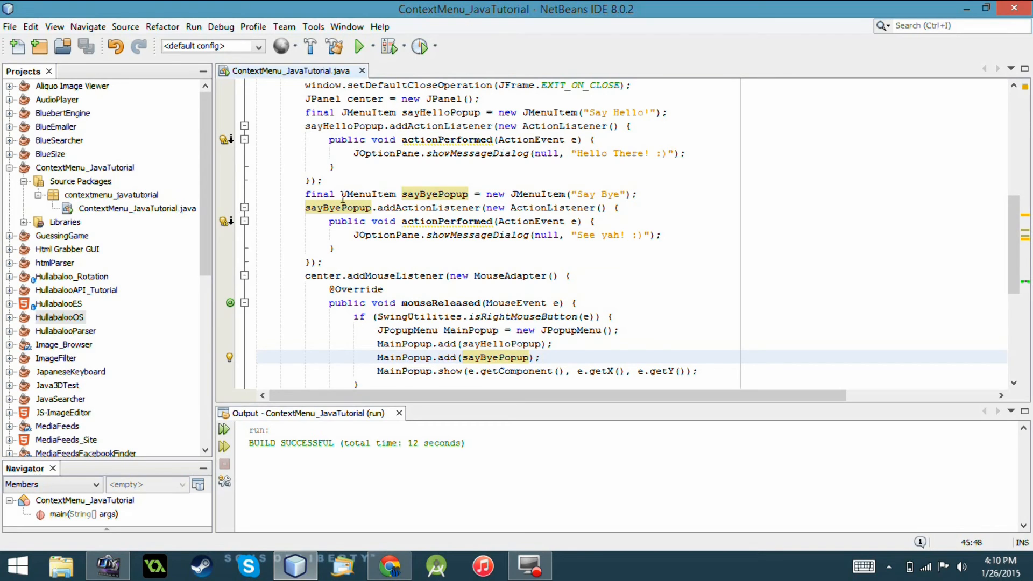
{"action": "left_click", "coordinate": [540, 358]}
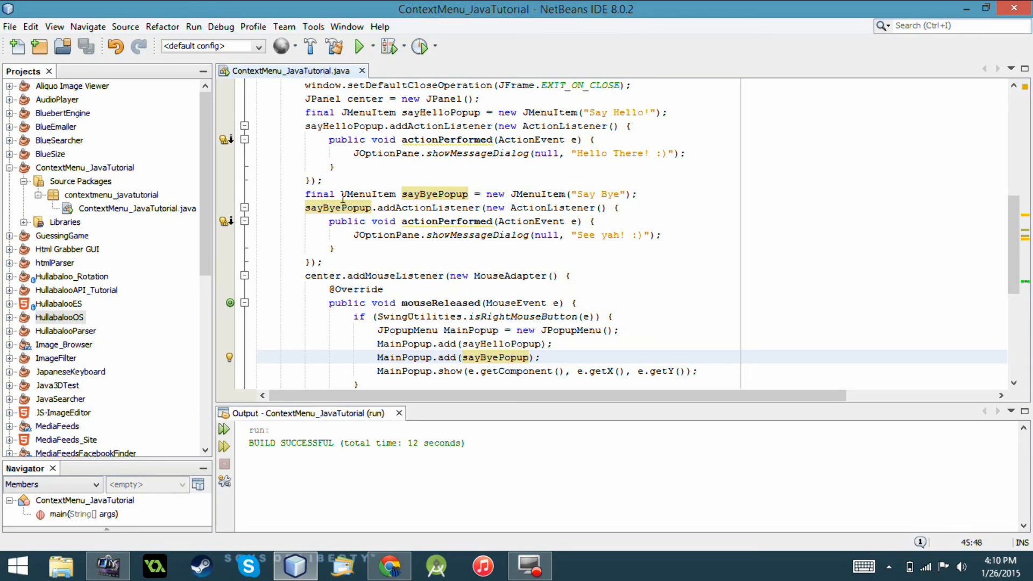
{"action": "left_click", "coordinate": [542, 358]}
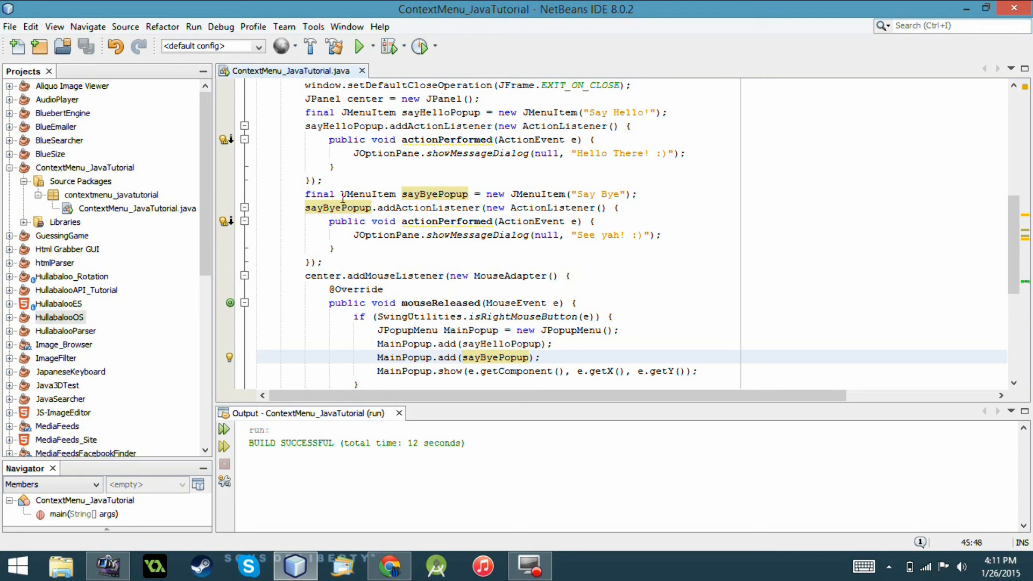
{"action": "left_click", "coordinate": [542, 357]}
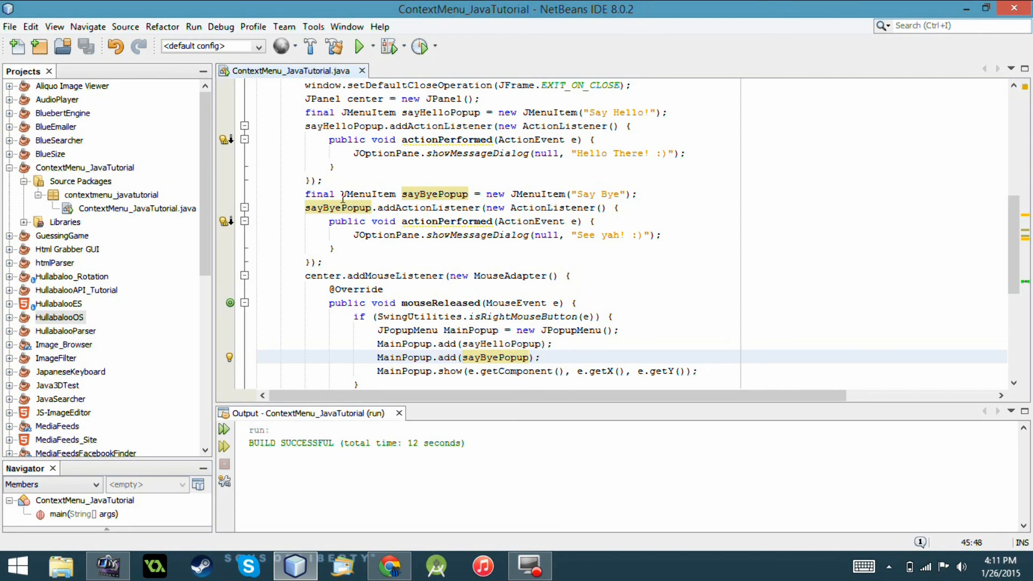
{"action": "left_click", "coordinate": [542, 357]}
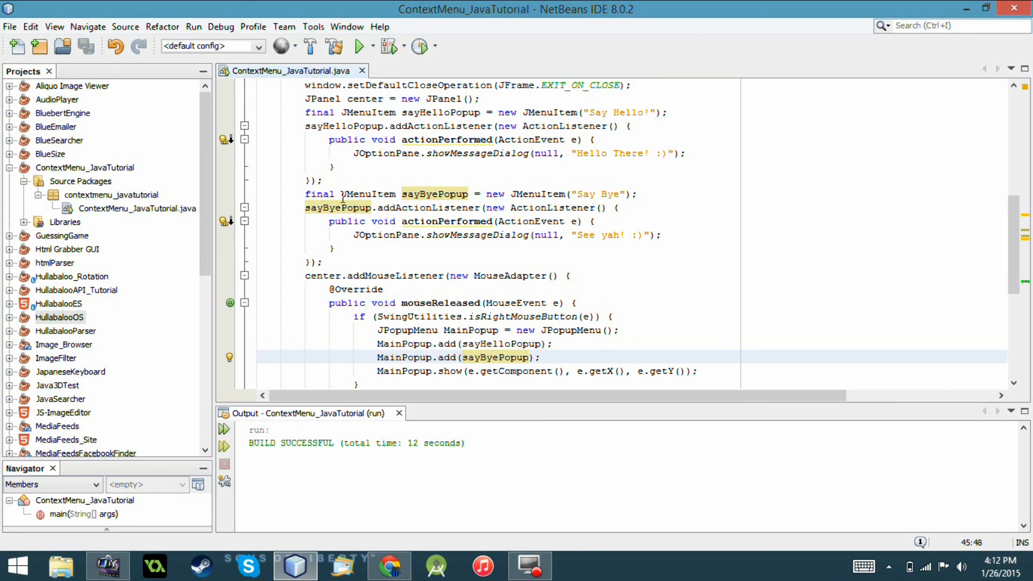
{"action": "left_click", "coordinate": [542, 357]}
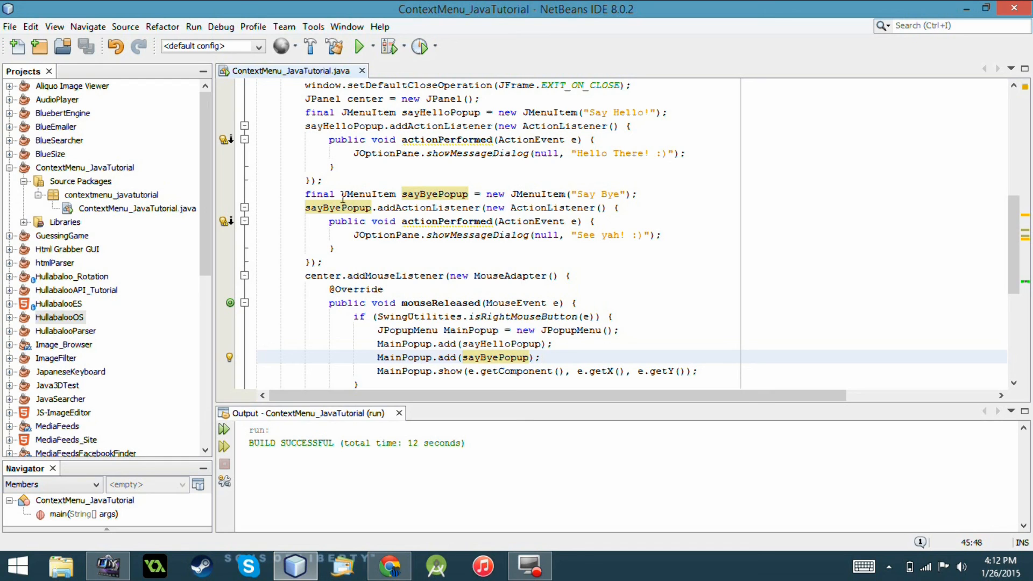
{"action": "left_click", "coordinate": [541, 358]}
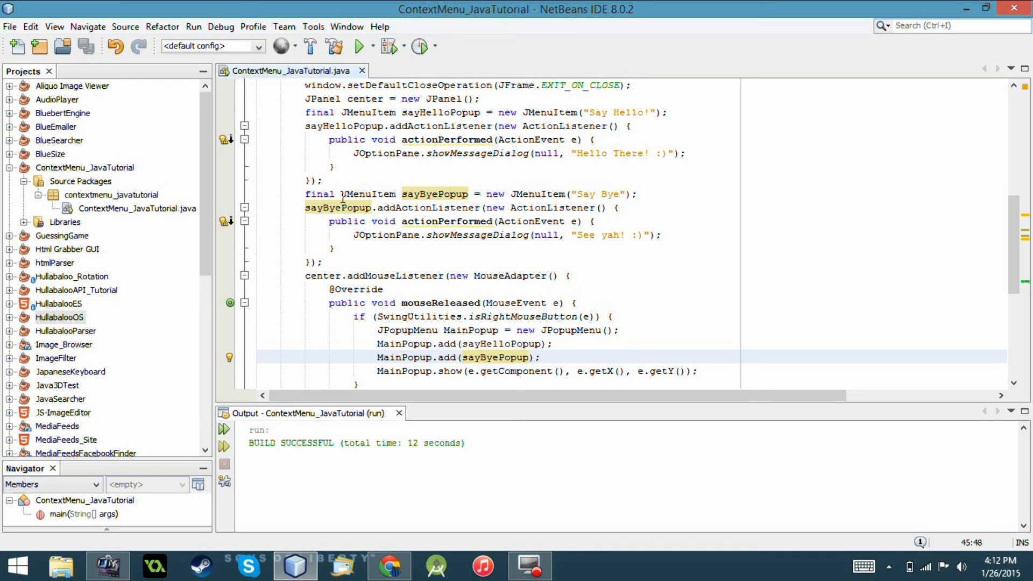
{"action": "left_click", "coordinate": [540, 357]}
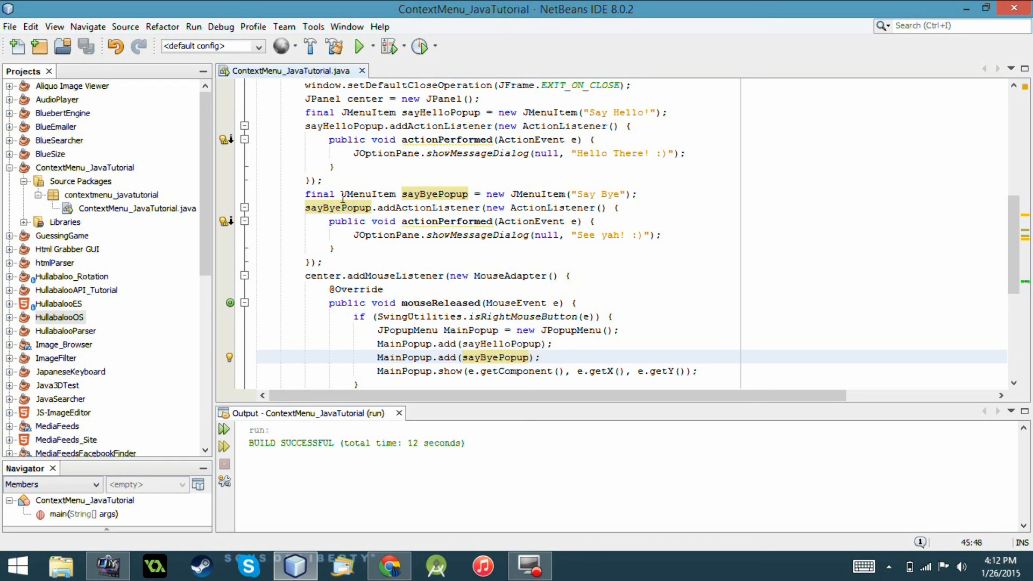
{"action": "left_click", "coordinate": [541, 357]}
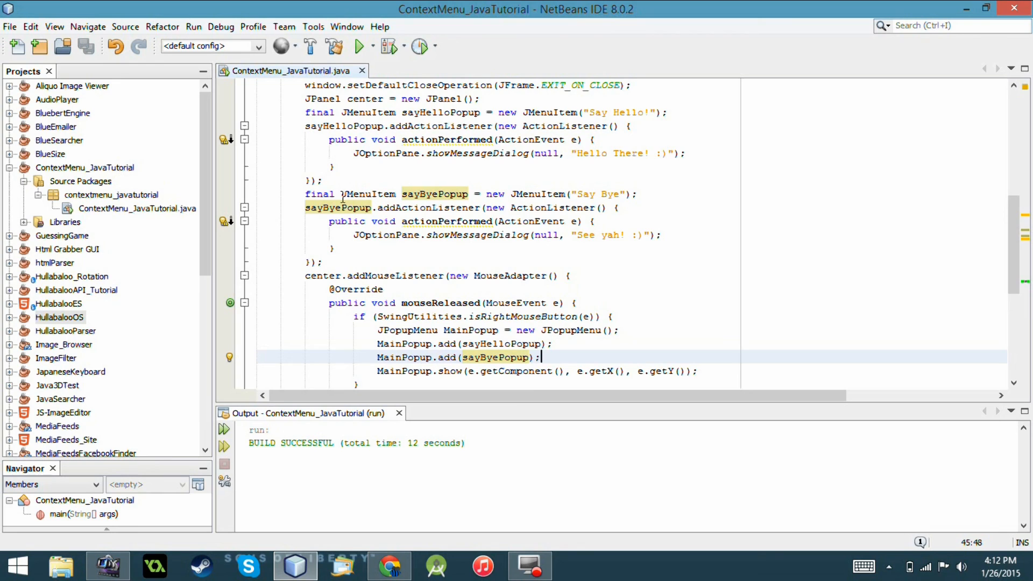